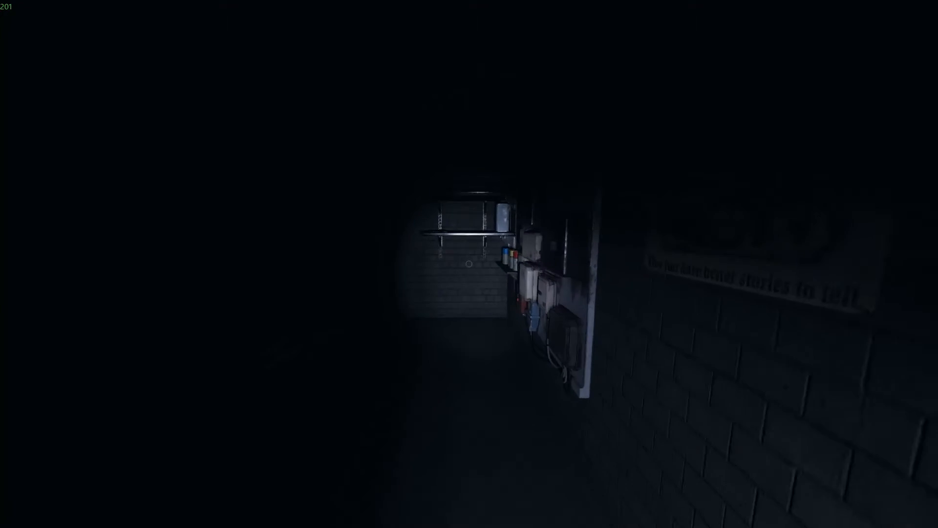
mouse_move(469, 264)
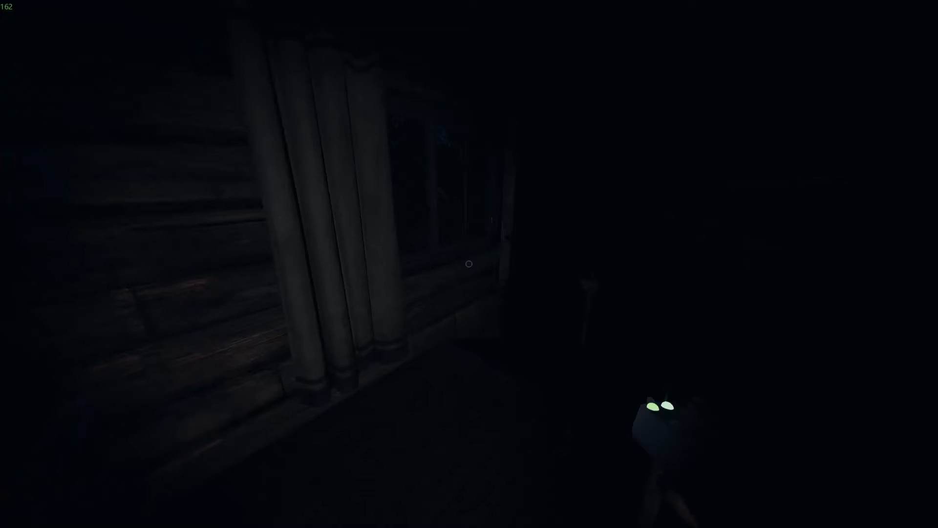
mouse_move(469, 264)
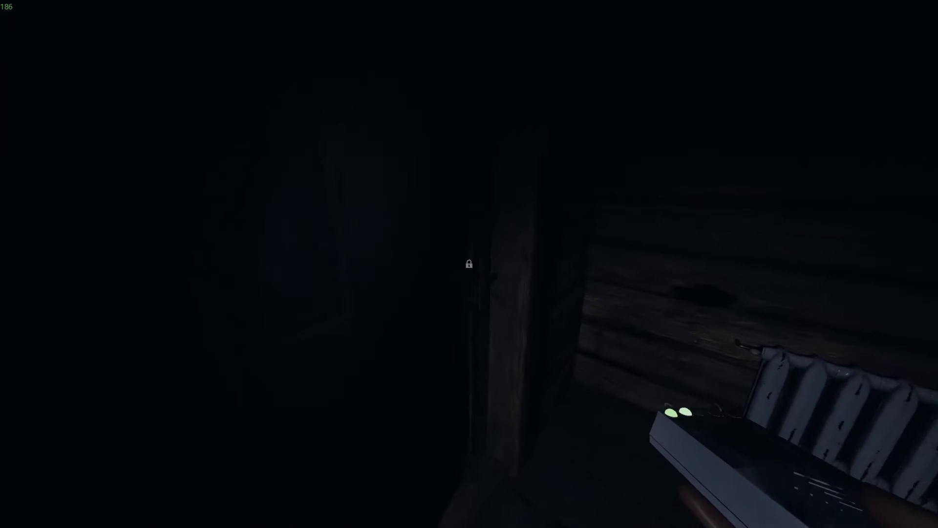
mouse_move(469, 264)
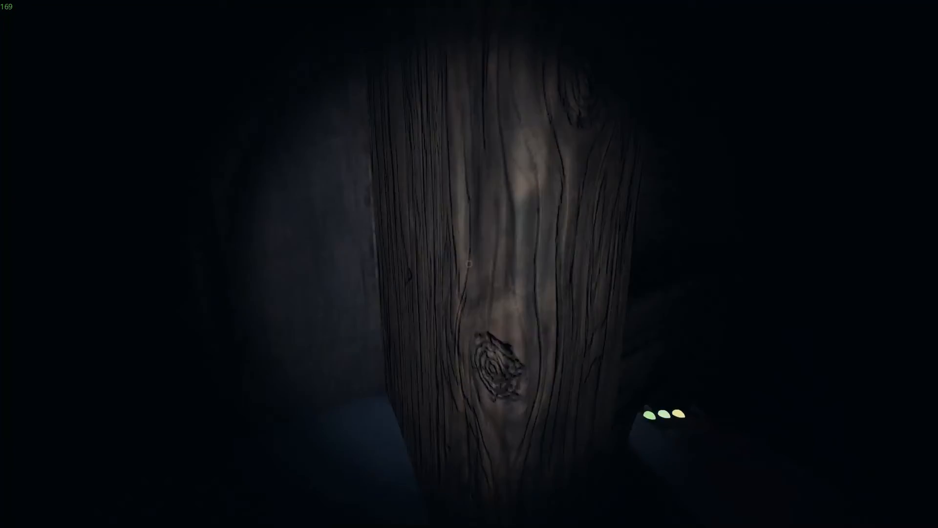
mouse_move(470, 264)
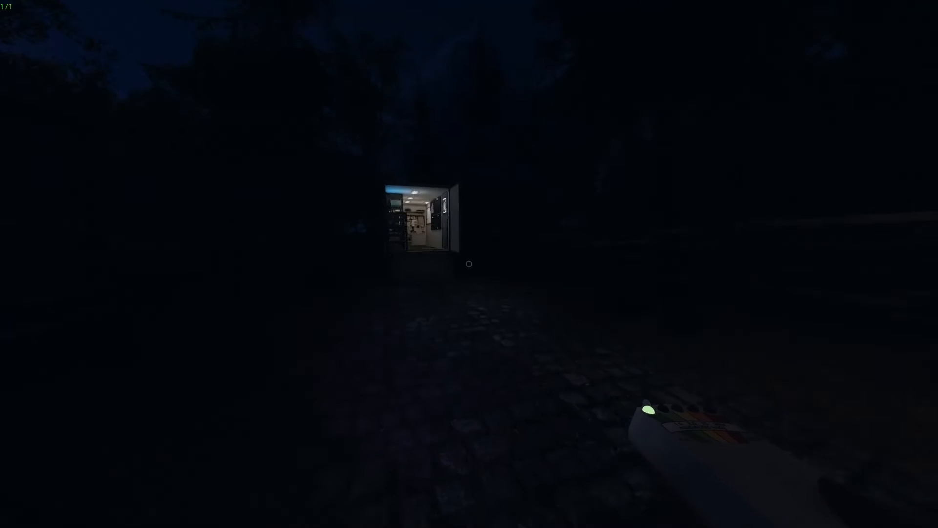
- Walk into the van and view the Team Sanity monitor showing a 44% average
key(w)
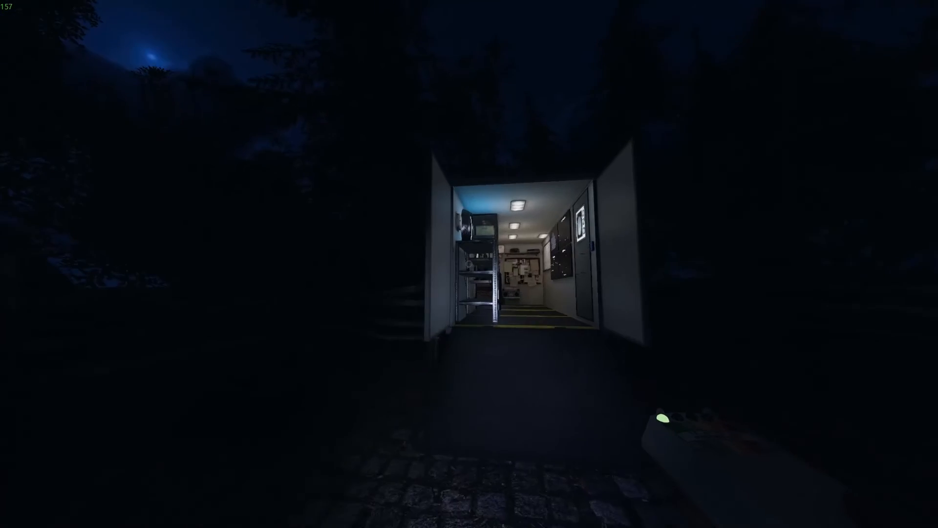
key(w)
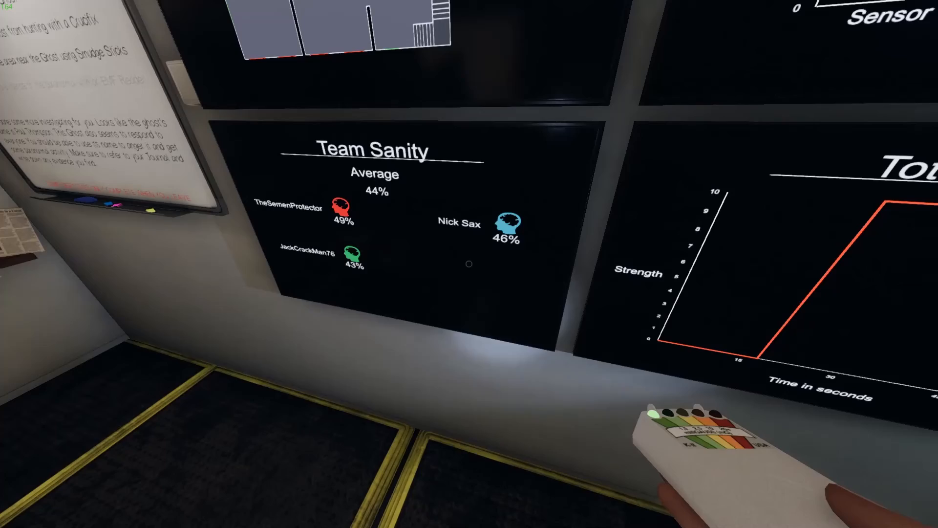
mouse_move(470, 264)
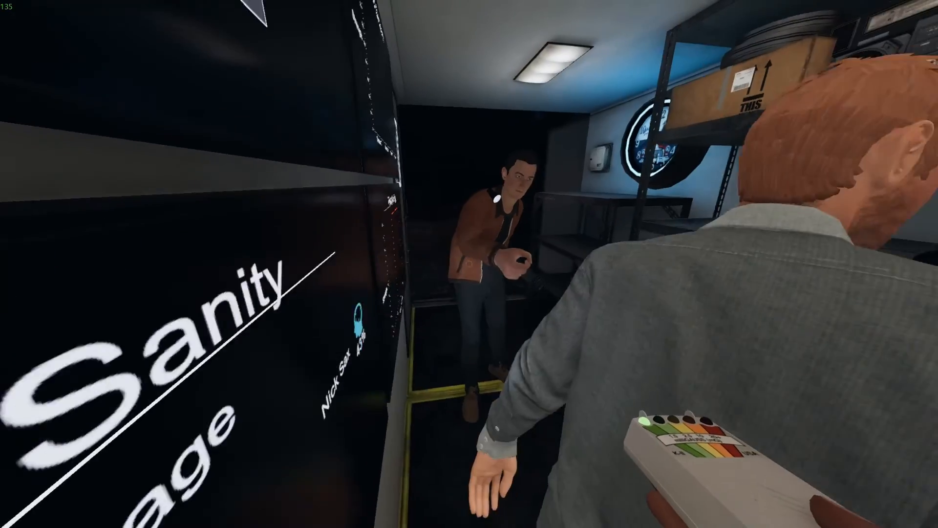